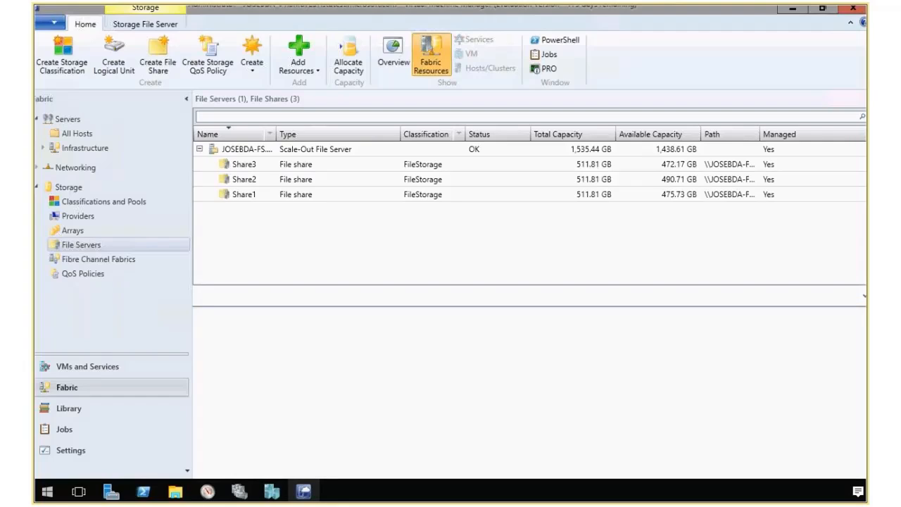
{"action": "mouse_move", "coordinate": [243, 164]}
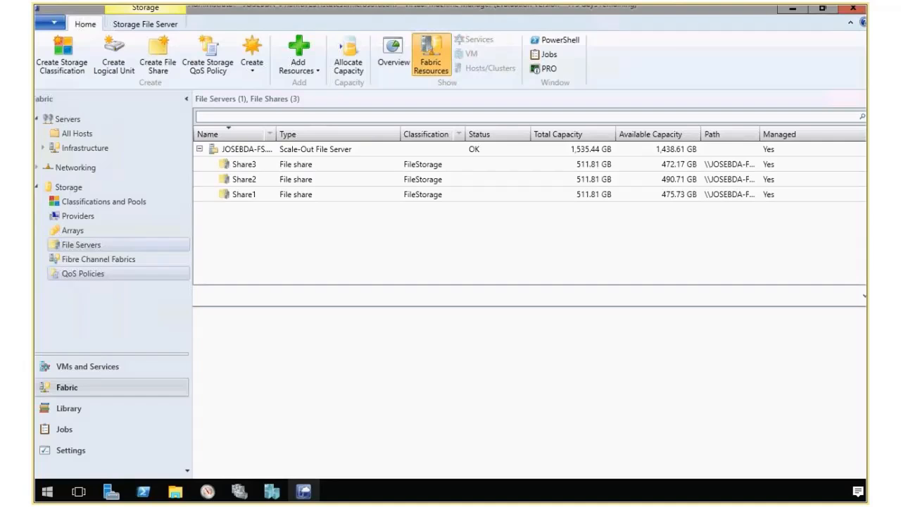
List the SilverVM and GoldVM storage QoS policies under Fabric > Storage > QoS Policies
{"action": "left_click", "coordinate": [82, 273]}
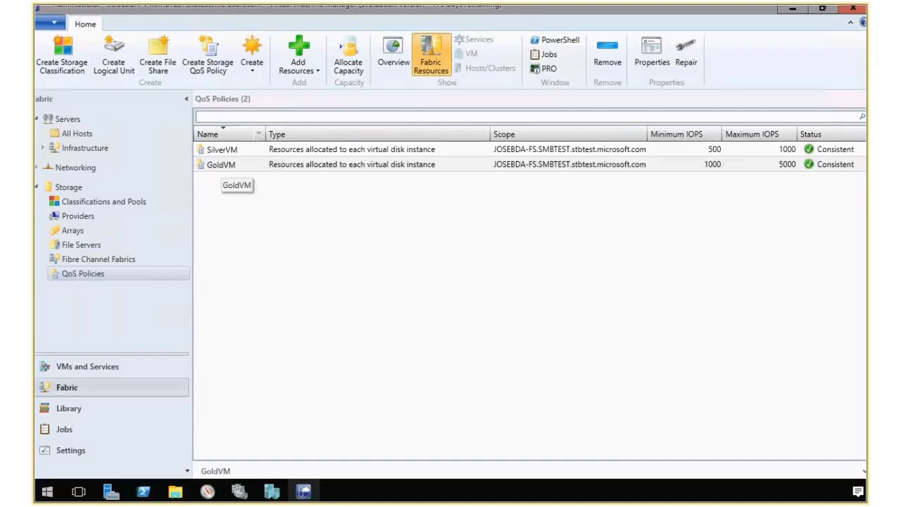
{"action": "double_click", "coordinate": [222, 164]}
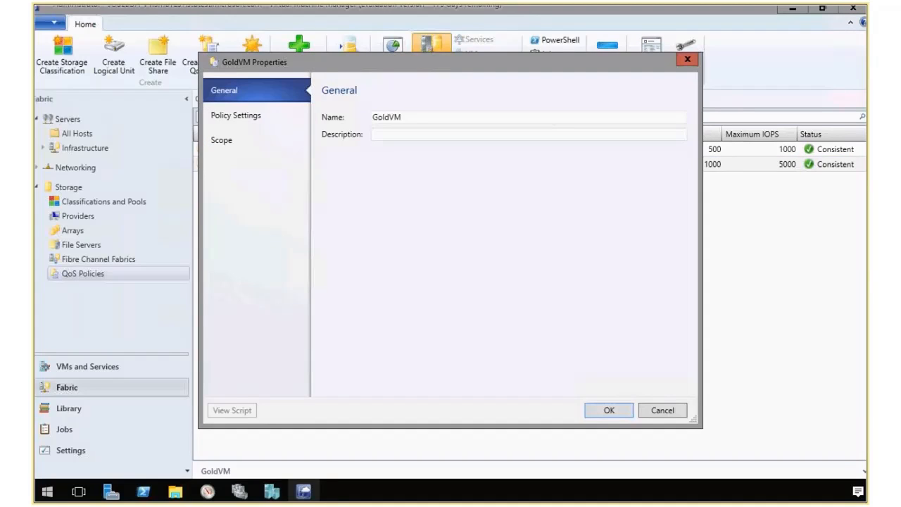
{"action": "left_click", "coordinate": [235, 115]}
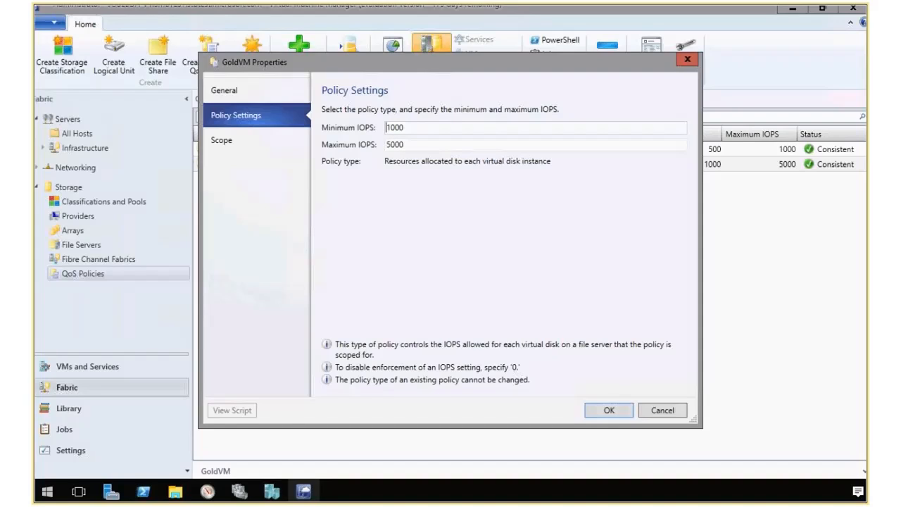
{"action": "left_click", "coordinate": [221, 141]}
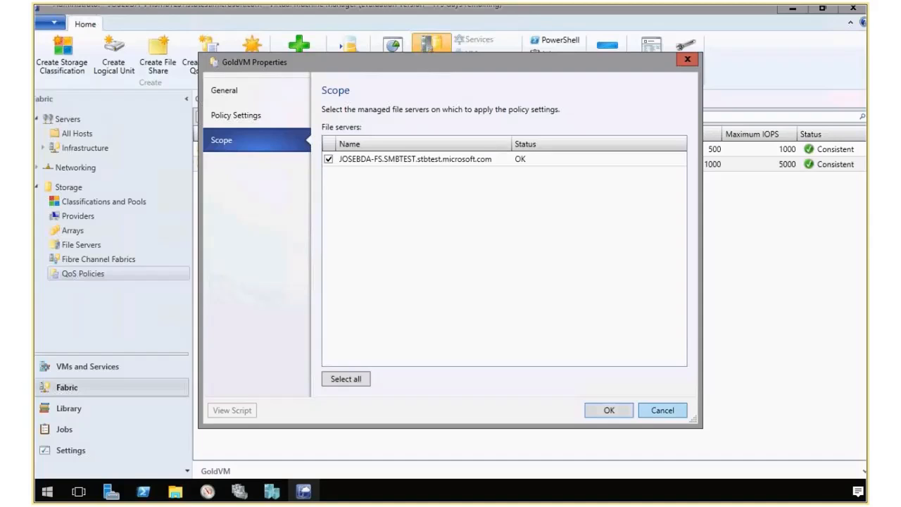
{"action": "left_click", "coordinate": [609, 410]}
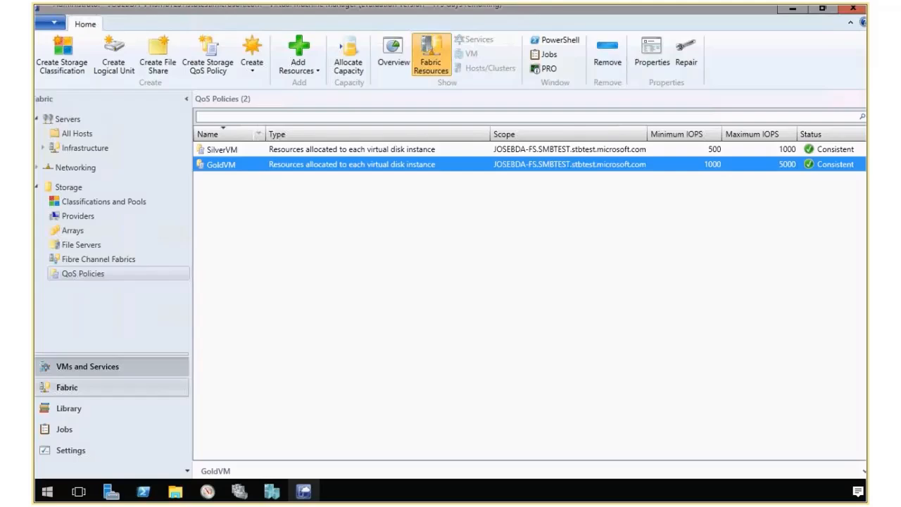
Inspect VM1's 40 GB VM1.VHDX disk and its advanced QoS settings in VM1's properties
{"action": "left_click", "coordinate": [87, 366]}
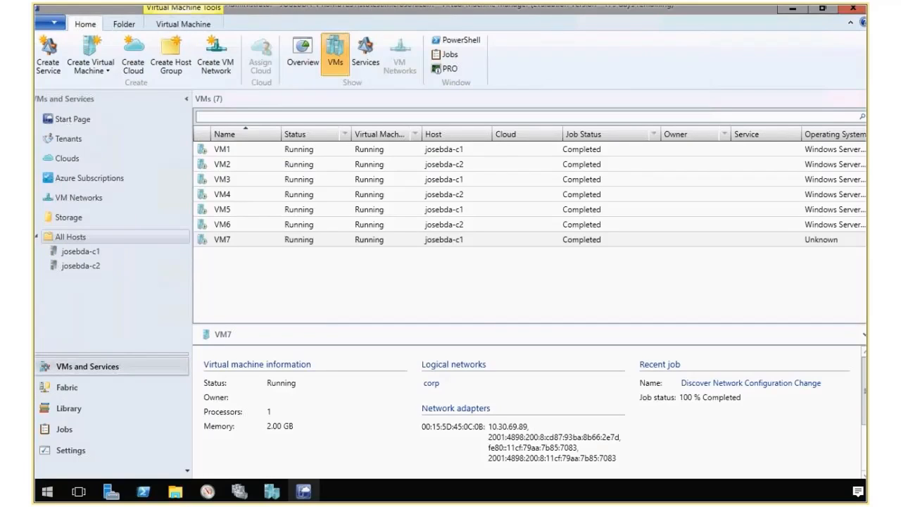
{"action": "right_click", "coordinate": [223, 149]}
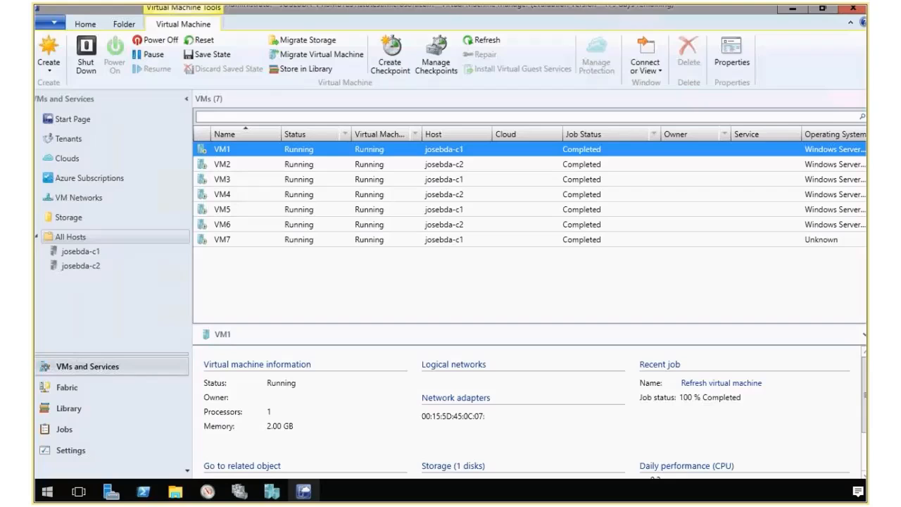
{"action": "left_click", "coordinate": [732, 56]}
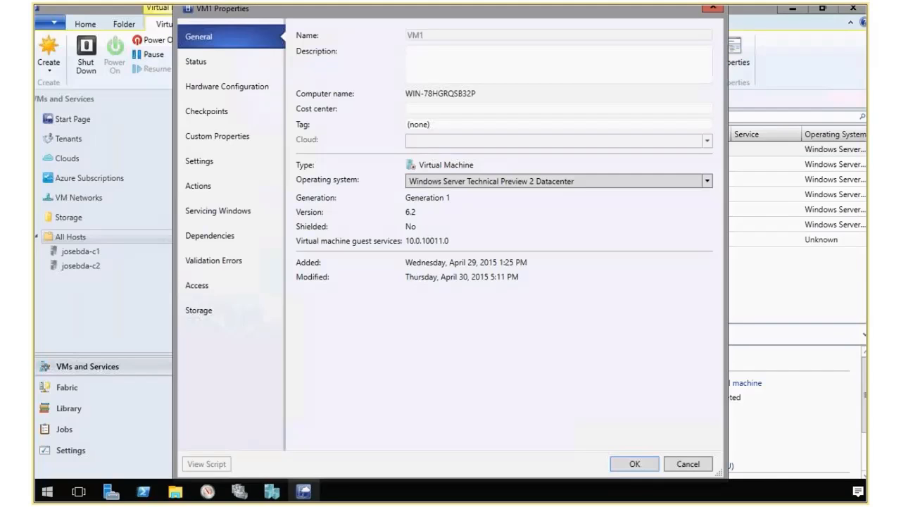
{"action": "mouse_move", "coordinate": [226, 86]}
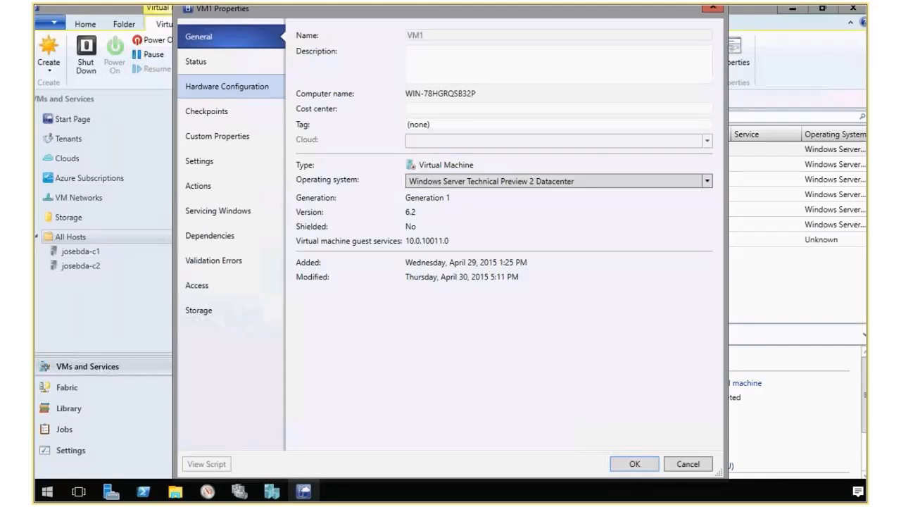
{"action": "left_click", "coordinate": [225, 86]}
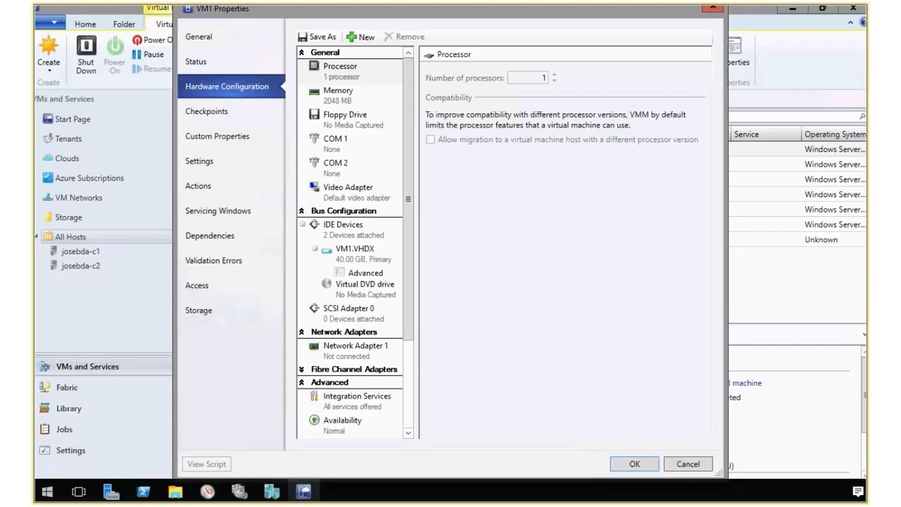
{"action": "left_click", "coordinate": [355, 254]}
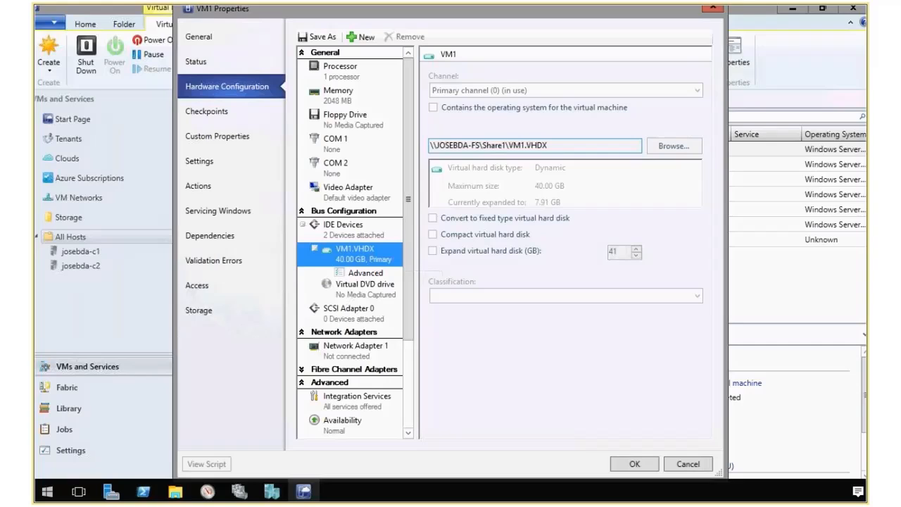
{"action": "mouse_move", "coordinate": [366, 272]}
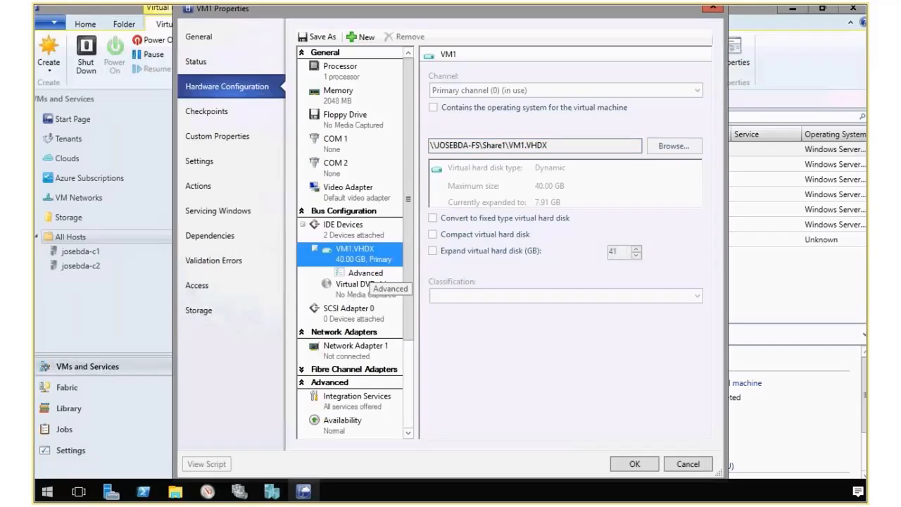
{"action": "left_click", "coordinate": [366, 273]}
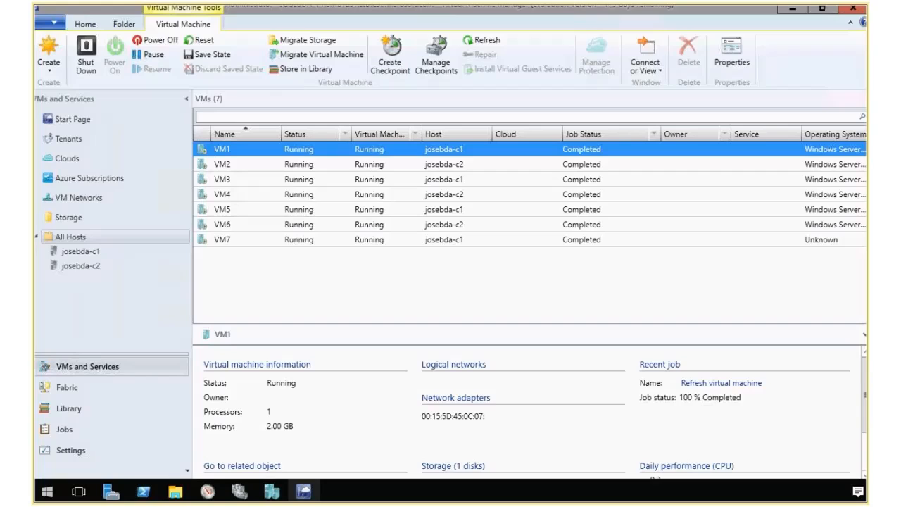
Cap VM7.VHDX at 200 maximum IOPS in VM7's properties and confirm with OK
{"action": "left_click", "coordinate": [222, 239]}
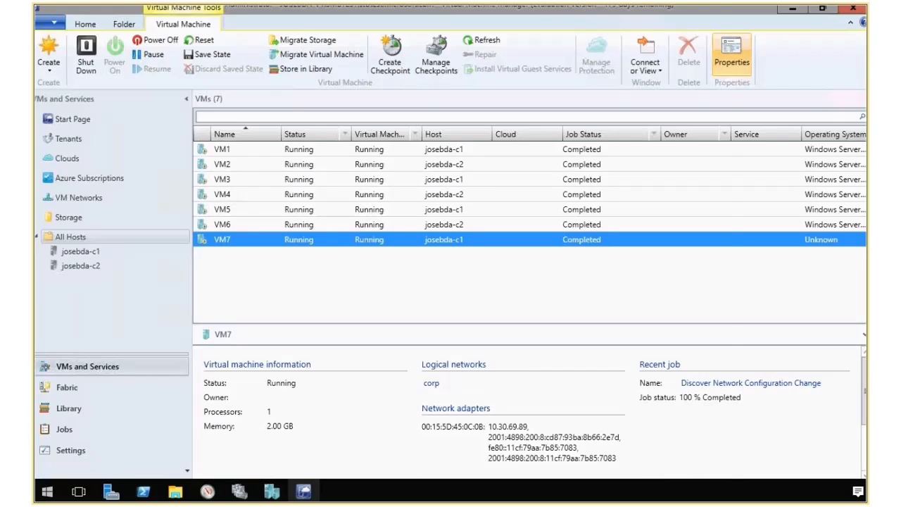
{"action": "left_click", "coordinate": [732, 56]}
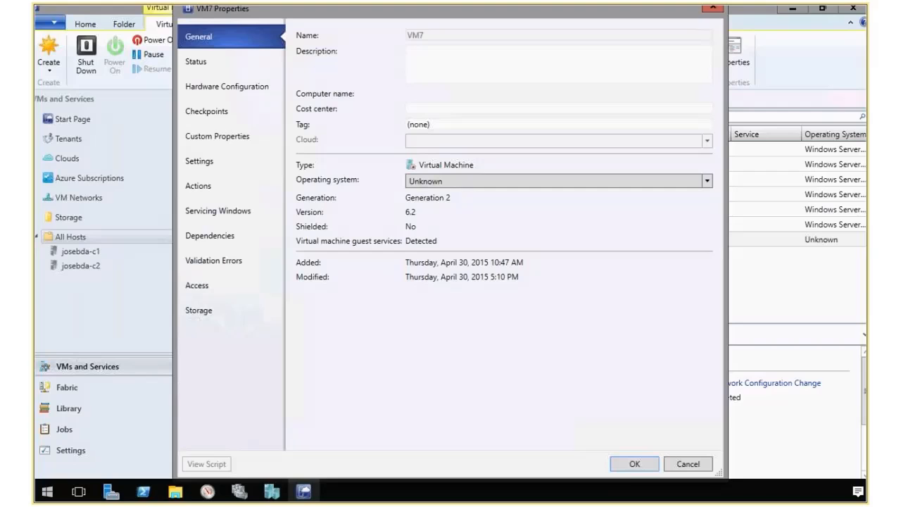
{"action": "mouse_move", "coordinate": [227, 86]}
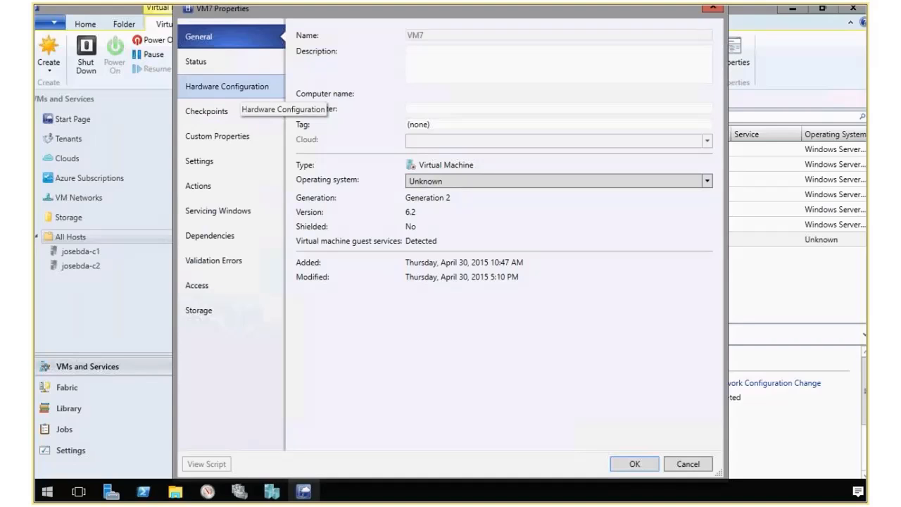
{"action": "left_click", "coordinate": [227, 85]}
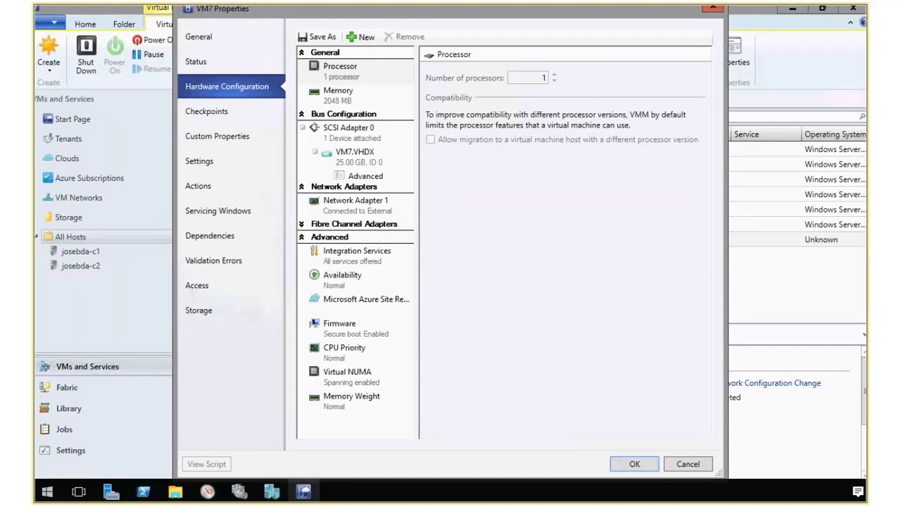
{"action": "left_click", "coordinate": [354, 152]}
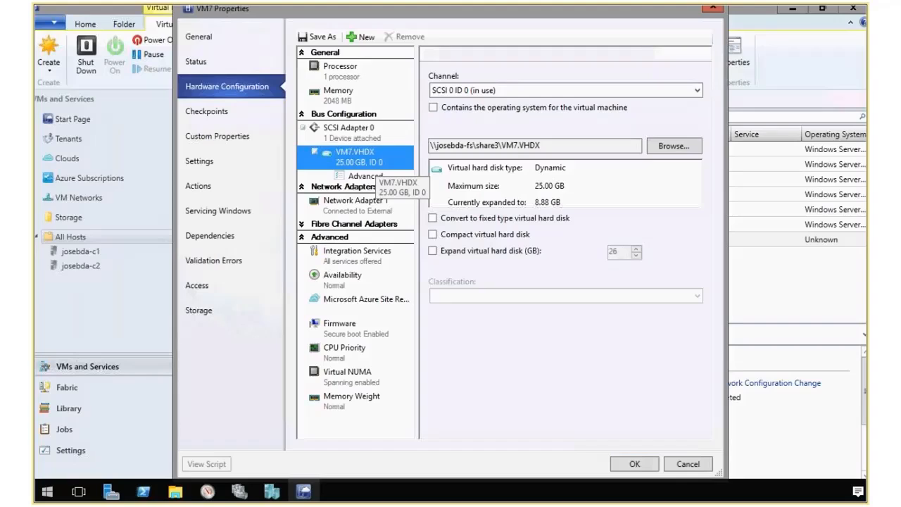
{"action": "left_click", "coordinate": [366, 176]}
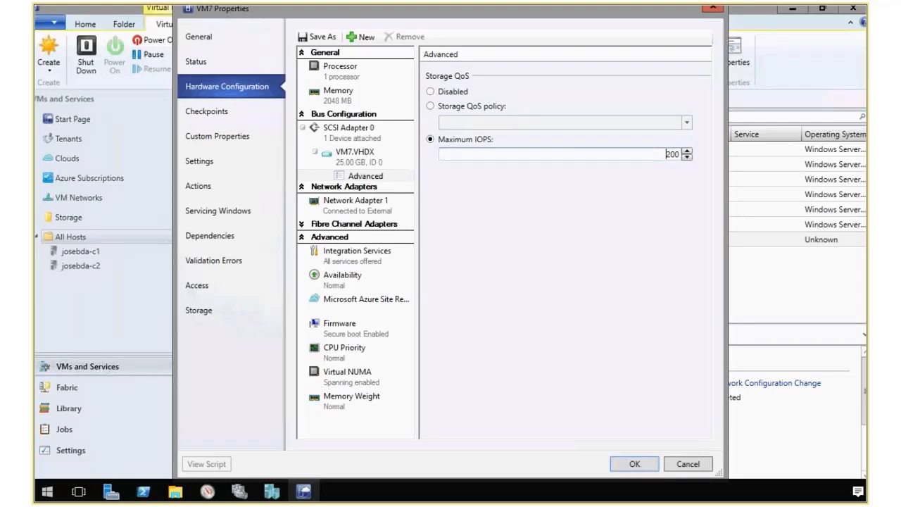
{"action": "left_click", "coordinate": [633, 463]}
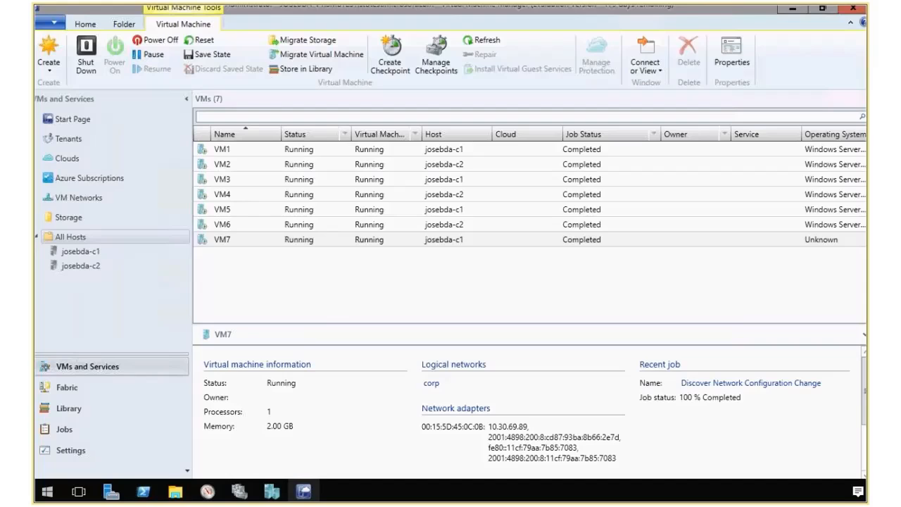
Select VM7, then go back to the Fabric QoS policies list
{"action": "left_click", "coordinate": [222, 239]}
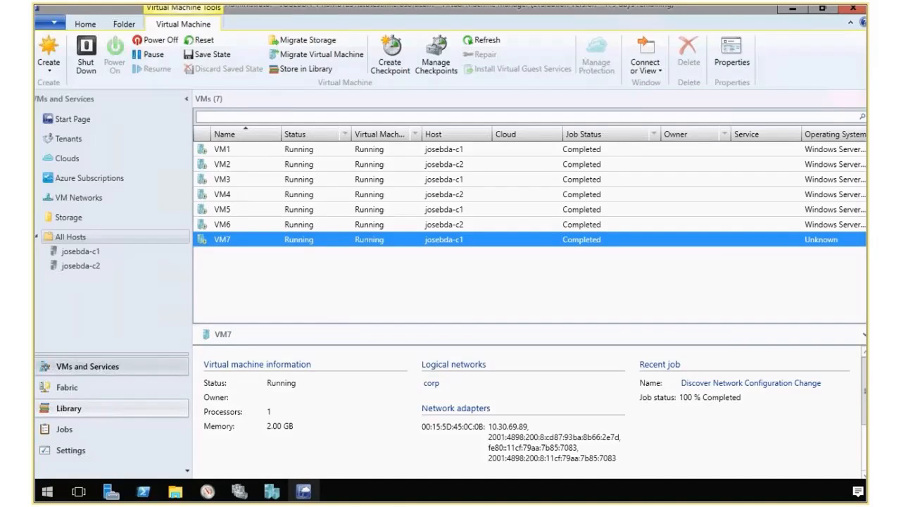
{"action": "left_click", "coordinate": [67, 387]}
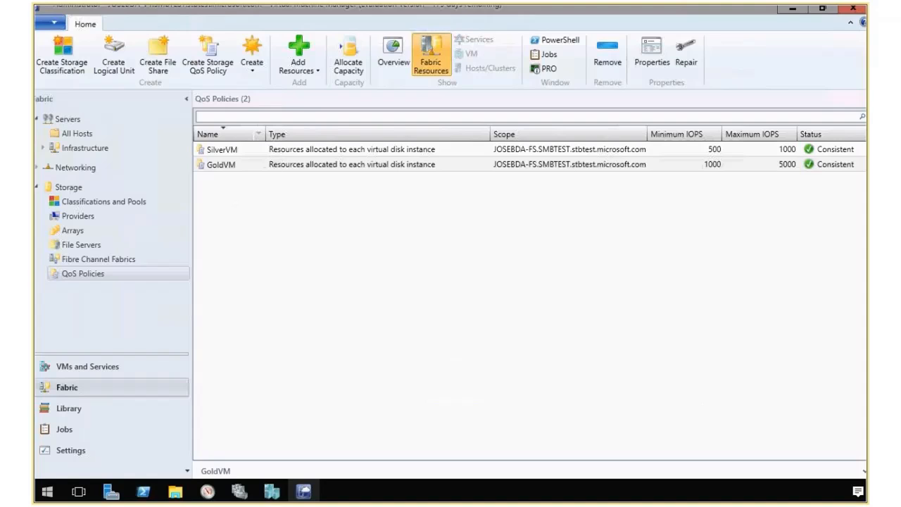